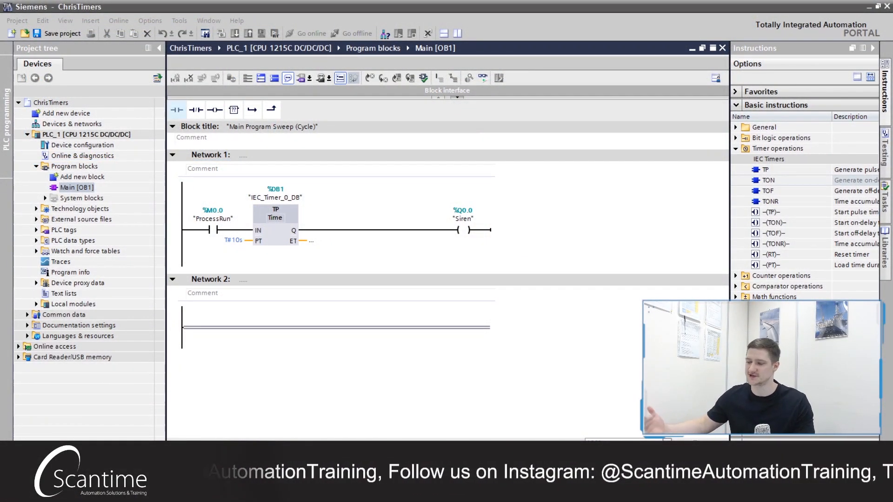
# - Review ProcessRun, Siren and the 10 s preset, then change the pulse timer to TON
pyautogui.click(275, 219)
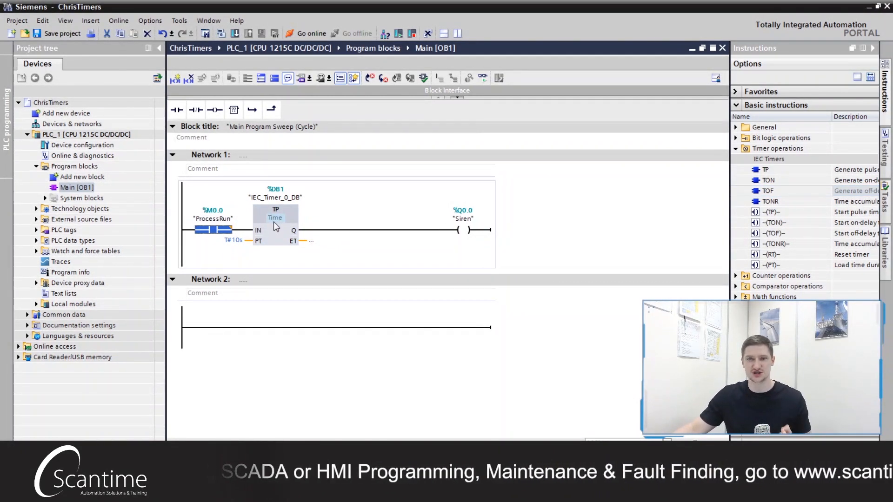
pyautogui.click(462, 230)
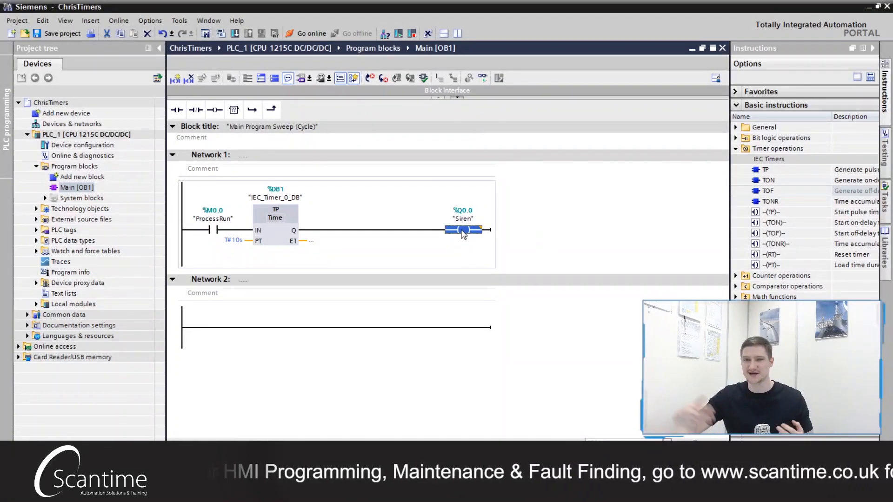
pyautogui.click(233, 240)
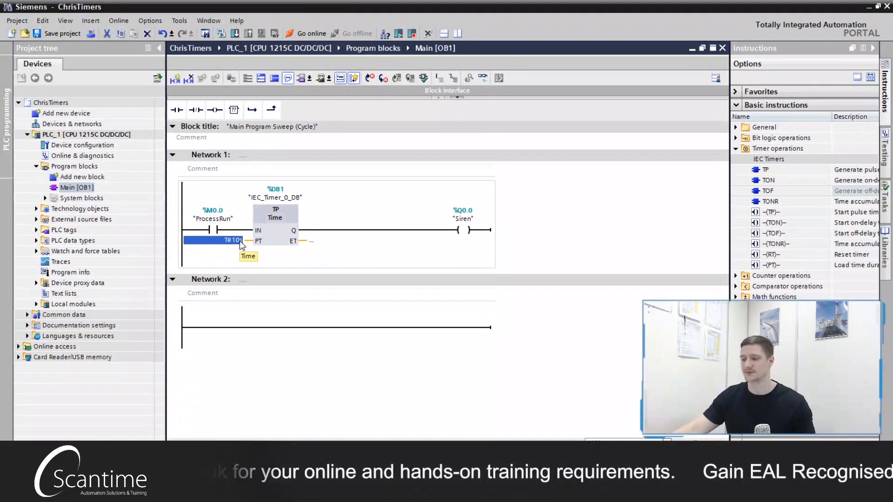
pyautogui.moveTo(275, 242)
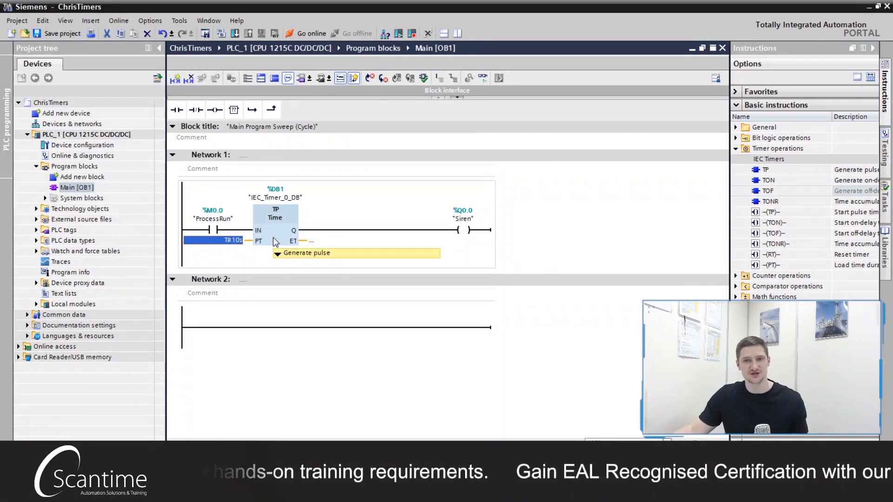
pyautogui.moveTo(275, 242)
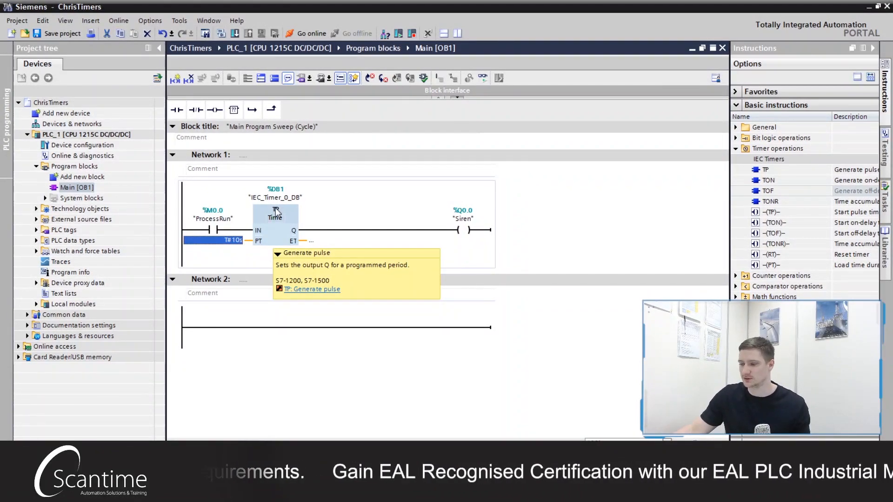
pyautogui.click(306, 208)
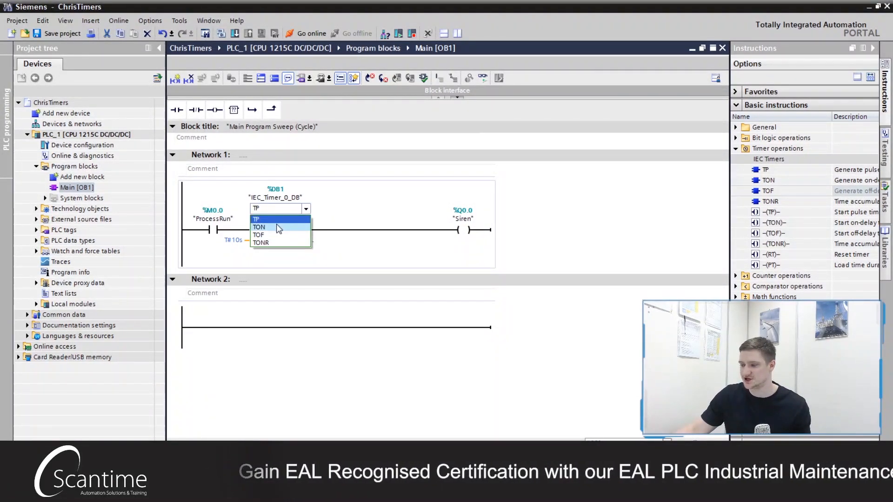
pyautogui.click(258, 228)
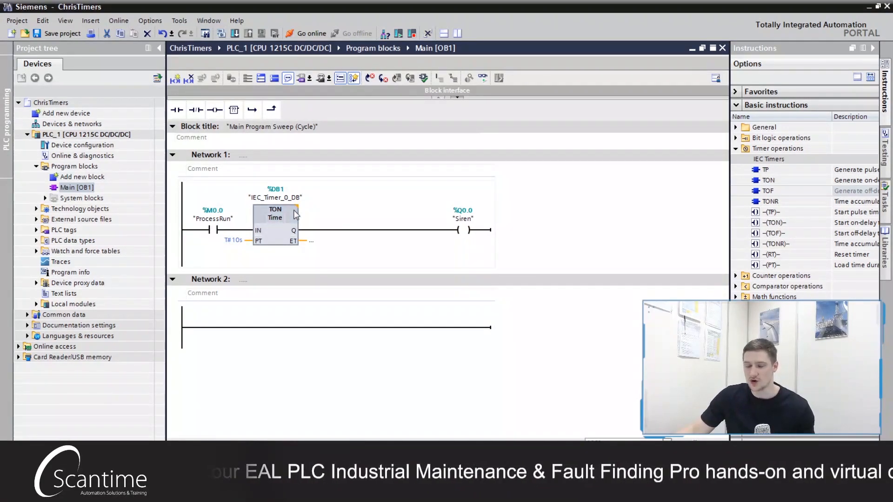
pyautogui.click(259, 208)
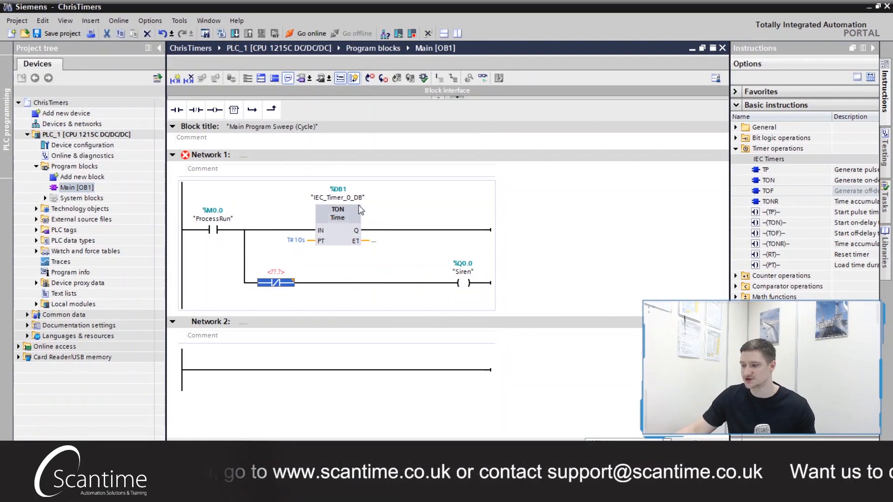
# - Add a normally closed IEC_Timer_0_DB.Q contact on the branch feeding the Siren coil
pyautogui.doubleClick(338, 197)
pyautogui.write('"IEC_Timer_0_DB".')
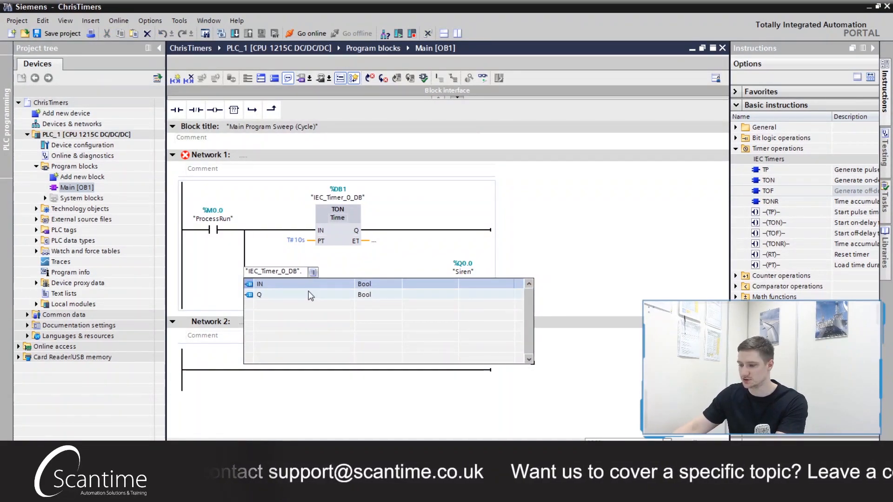
pyautogui.click(259, 294)
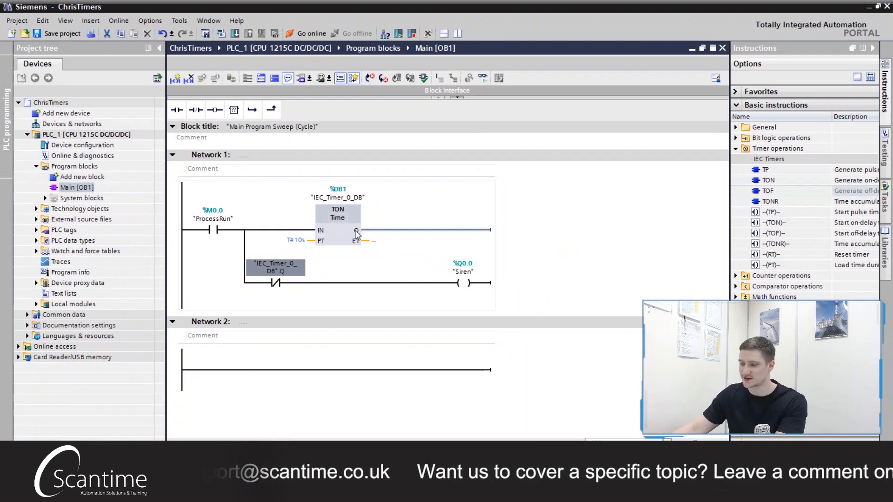
pyautogui.click(358, 232)
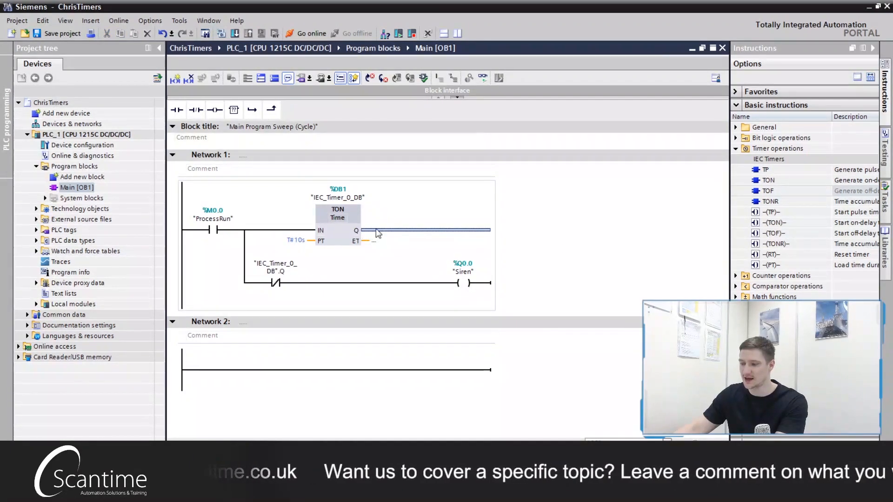
pyautogui.click(275, 284)
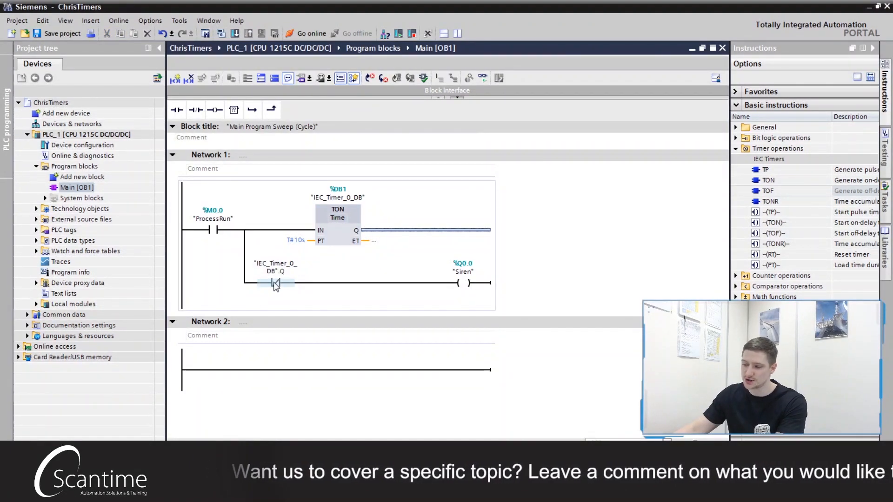
pyautogui.click(275, 284)
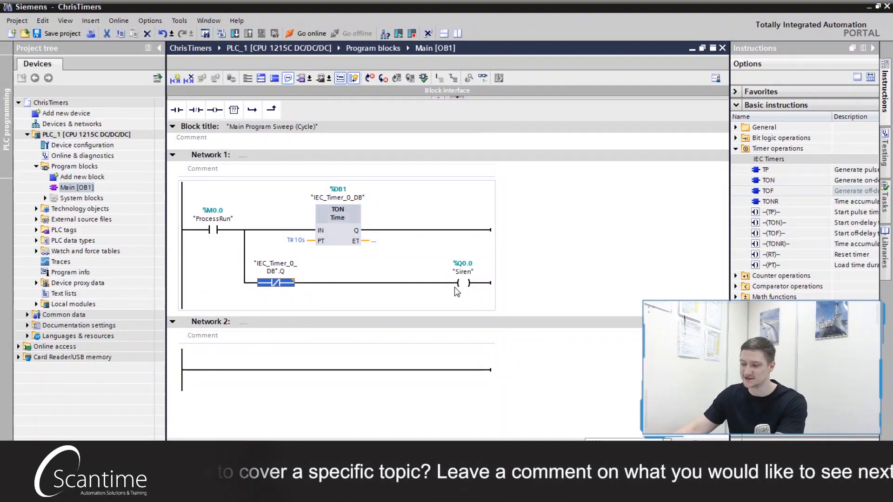
pyautogui.click(462, 283)
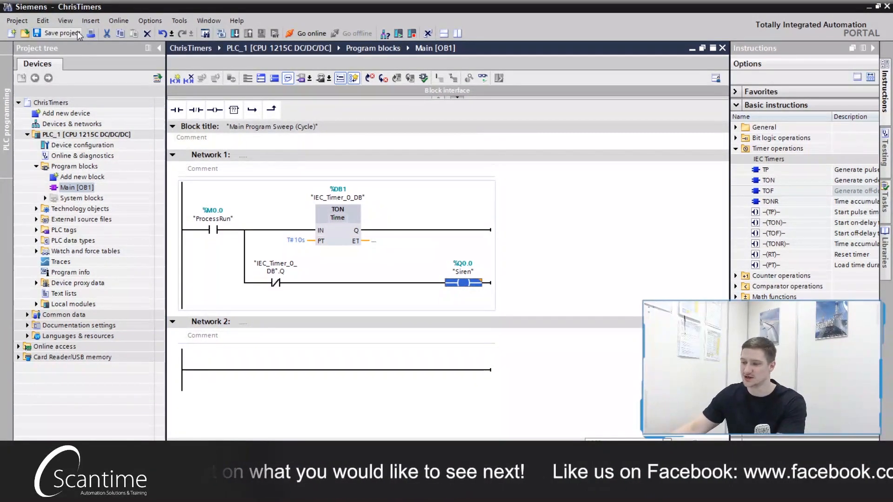
# - Save the project, download Main [OB1] to PLC_1, and go online
pyautogui.click(56, 33)
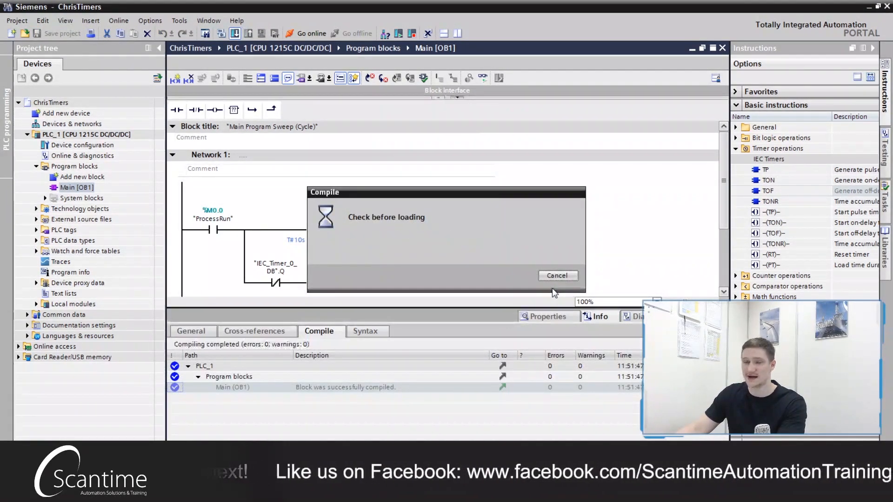
pyautogui.click(557, 276)
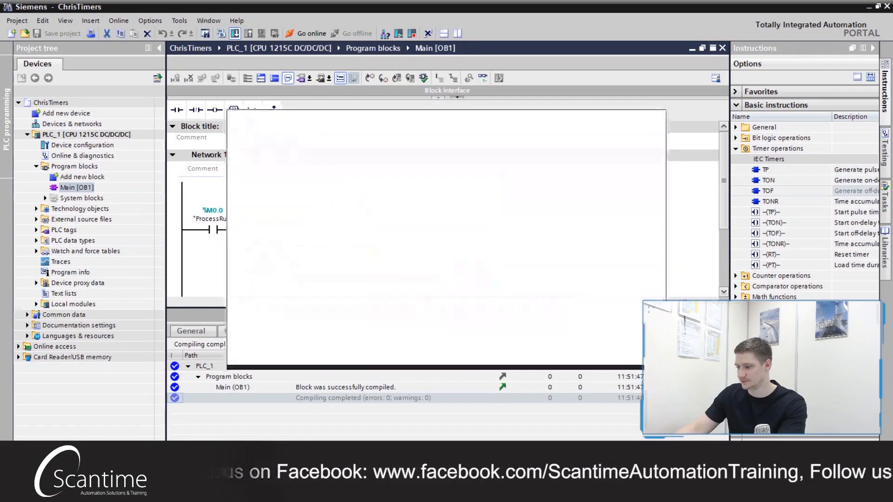
pyautogui.click(579, 353)
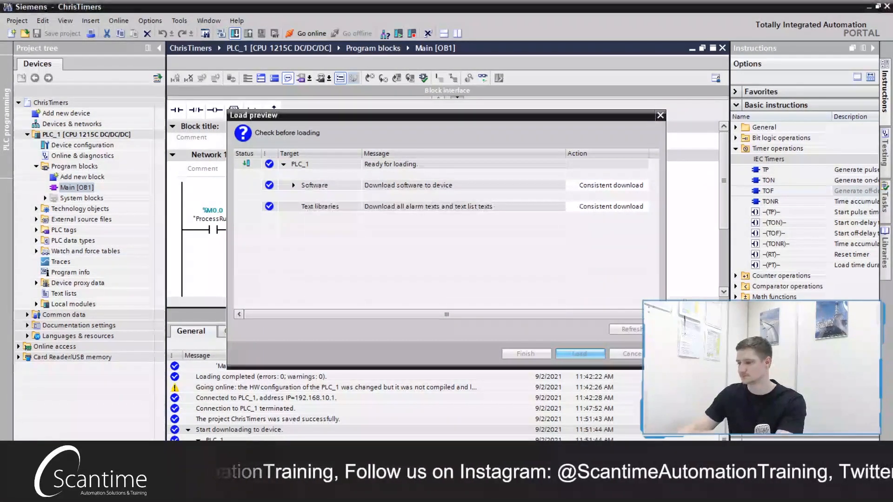
pyautogui.click(579, 354)
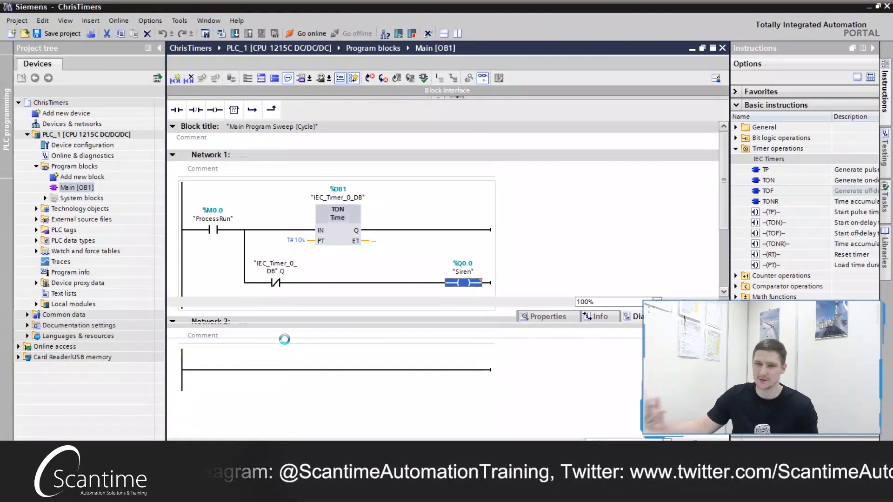
pyautogui.click(306, 33)
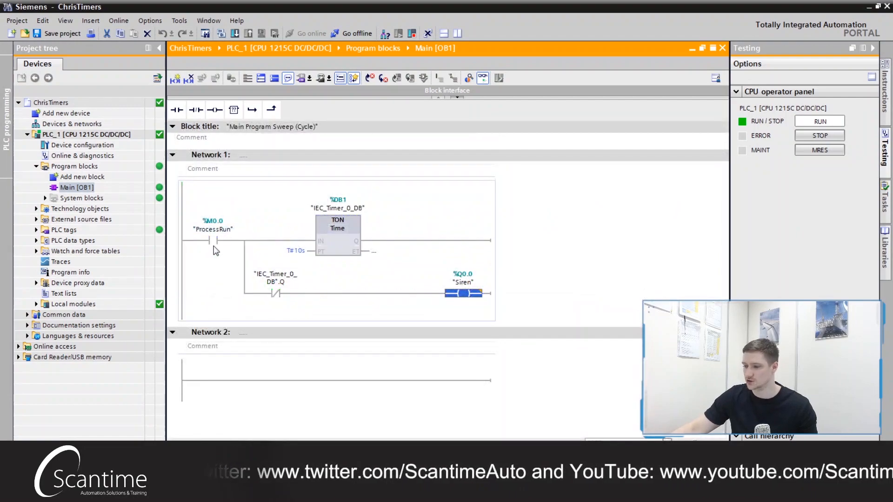
# - Modify ProcessRun to 1 and back to 0 to test the TON, then select the timer network
pyautogui.rightClick(214, 239)
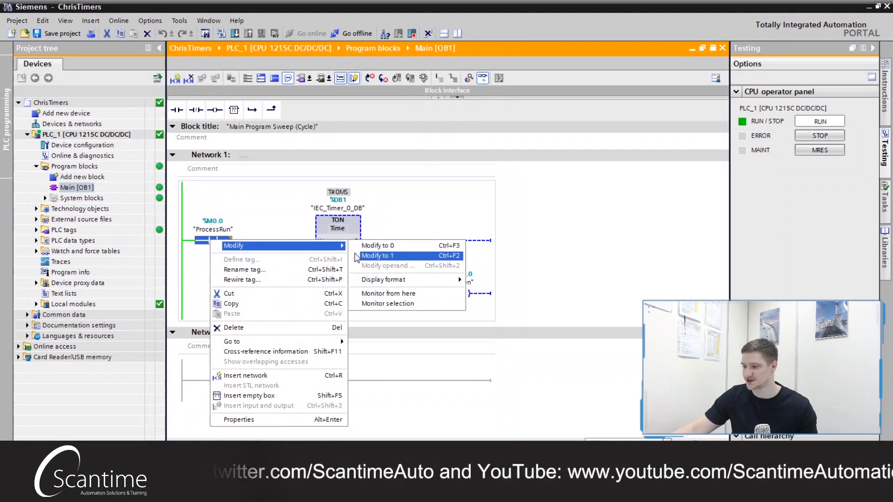
pyautogui.click(378, 255)
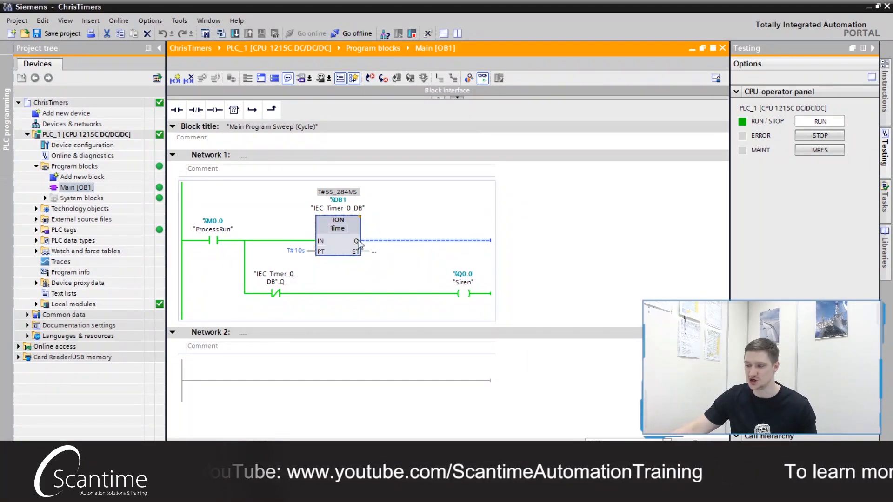
pyautogui.click(275, 293)
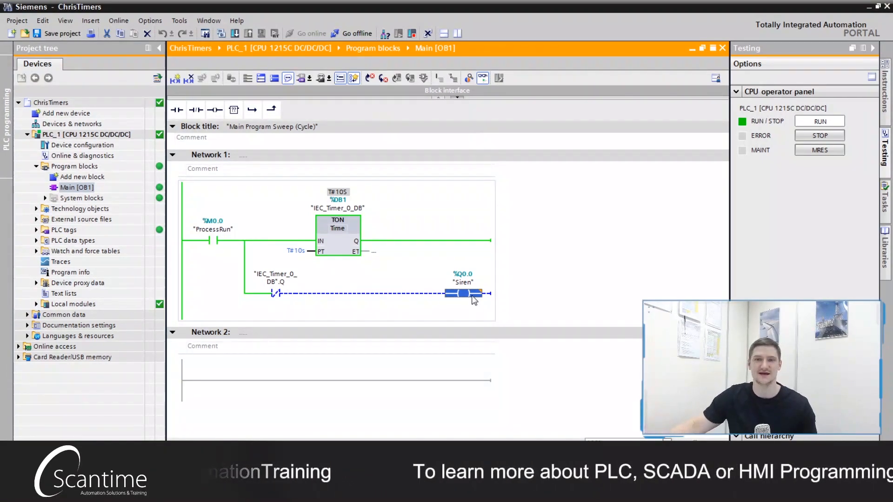
pyautogui.click(214, 240)
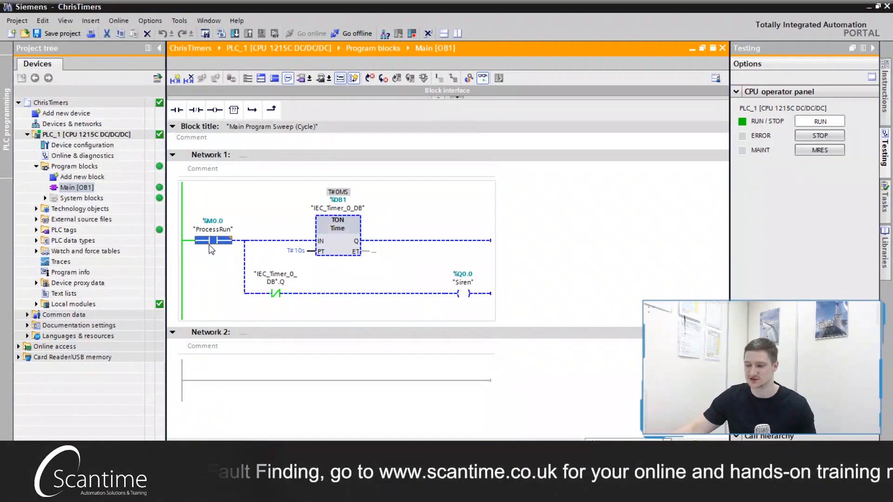
pyautogui.rightClick(212, 240)
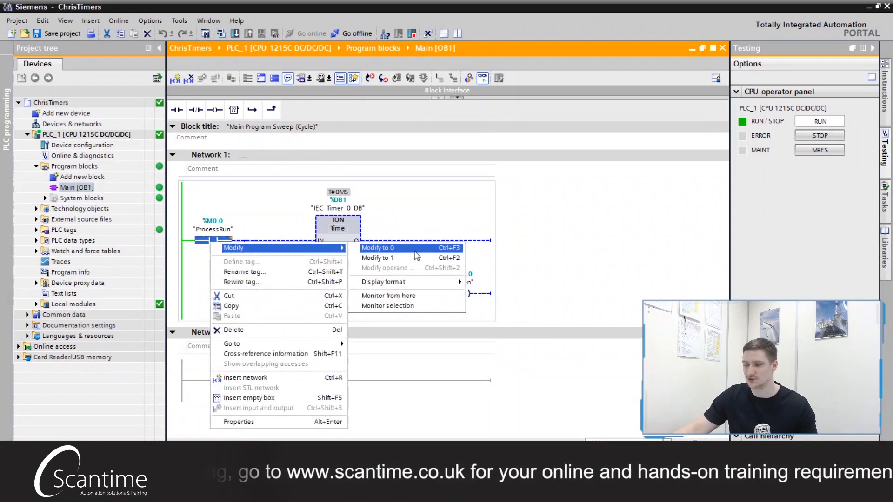
pyautogui.click(376, 259)
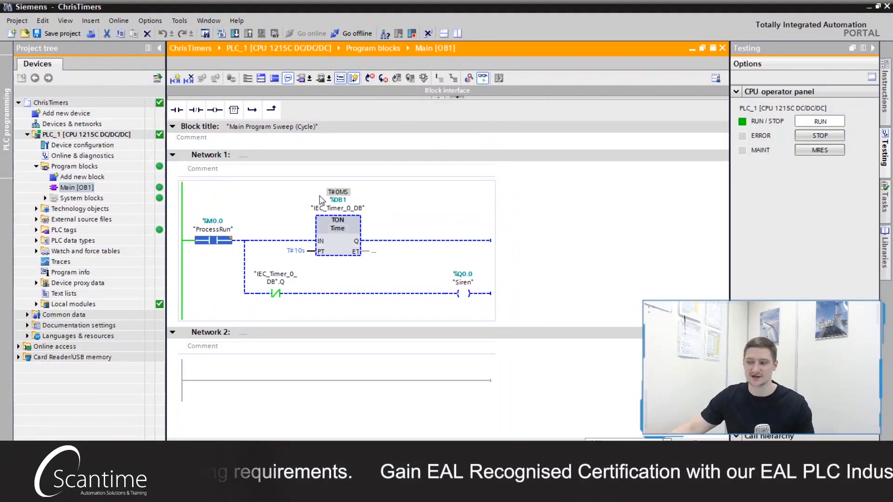
pyautogui.click(210, 155)
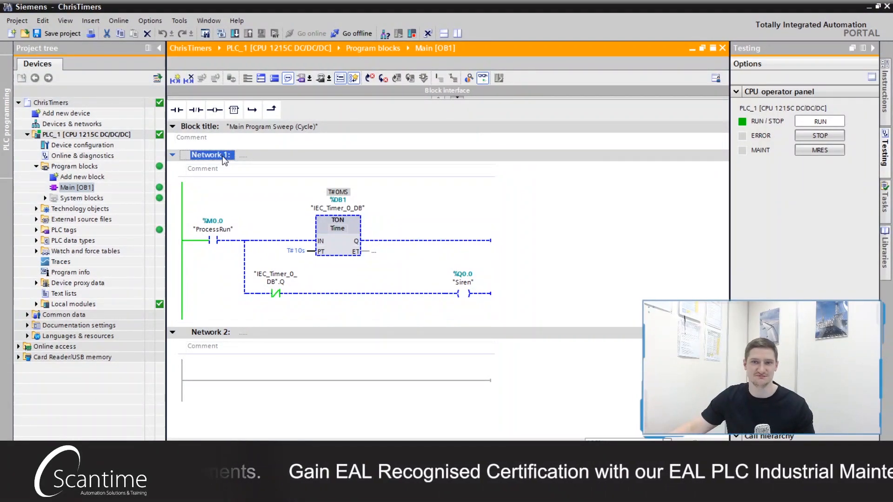
pyautogui.rightClick(211, 154)
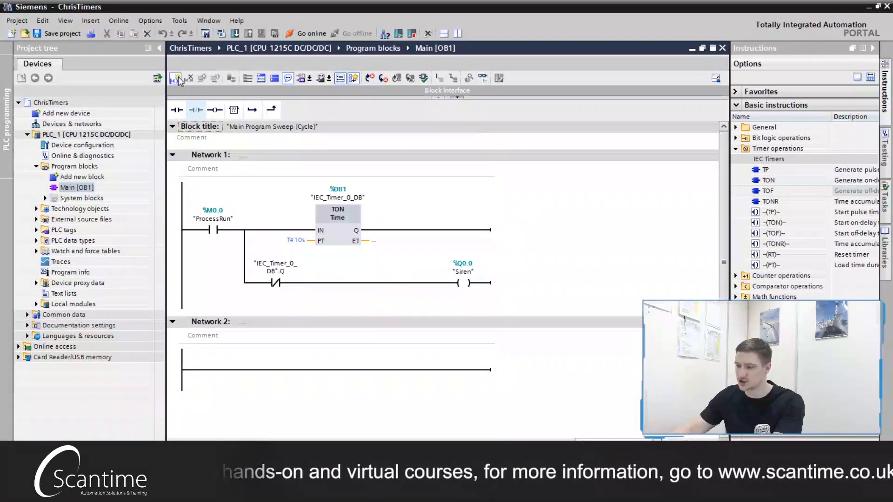
# - Insert a network with ProcessRun, a normally closed contact, and coil %M0.1 with a parallel branch
pyautogui.click(177, 78)
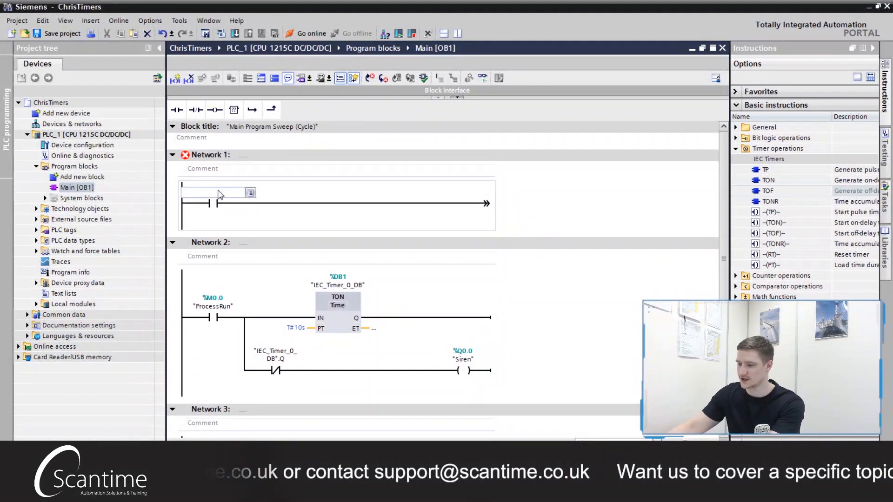
pyautogui.click(215, 109)
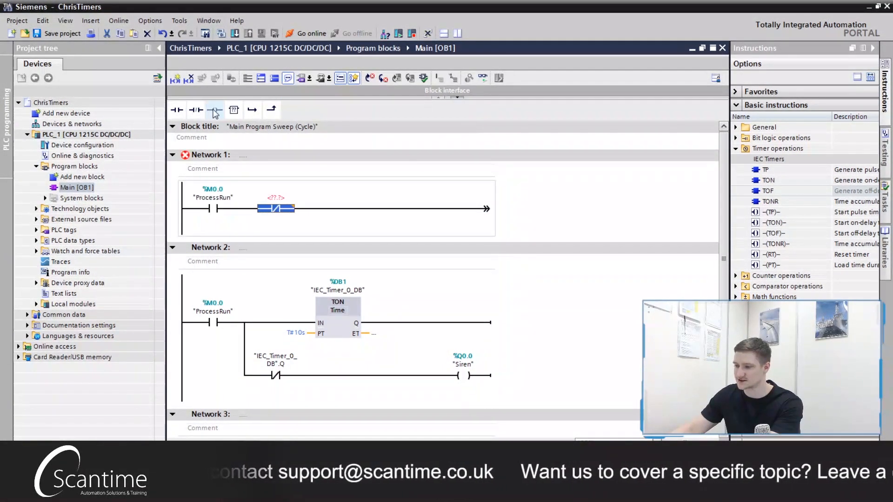
pyautogui.click(215, 110)
pyautogui.write('%M0.1')
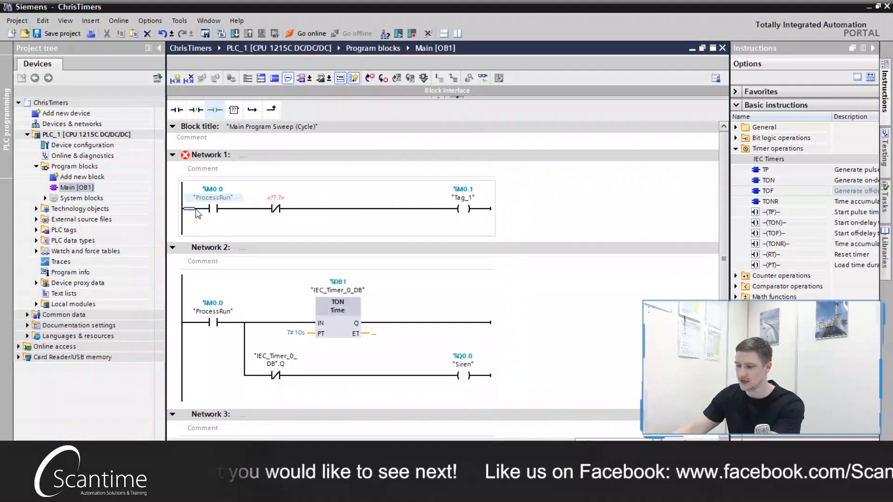
pyautogui.click(271, 109)
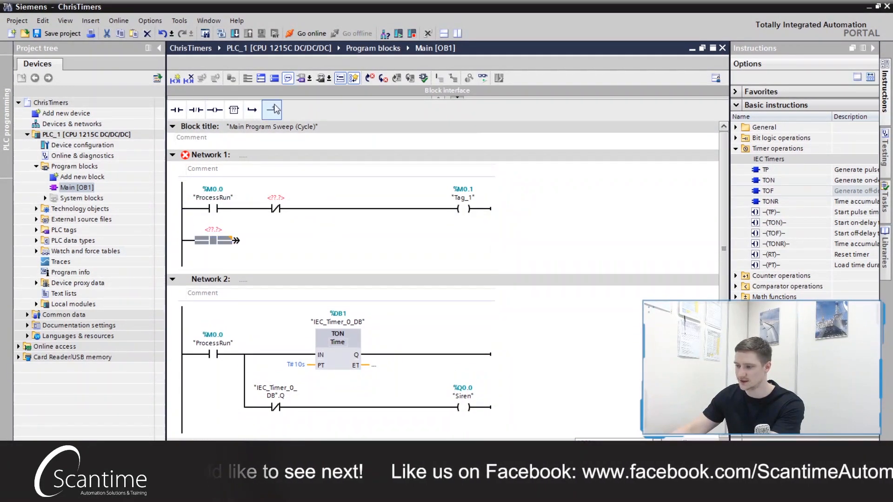
pyautogui.click(272, 109)
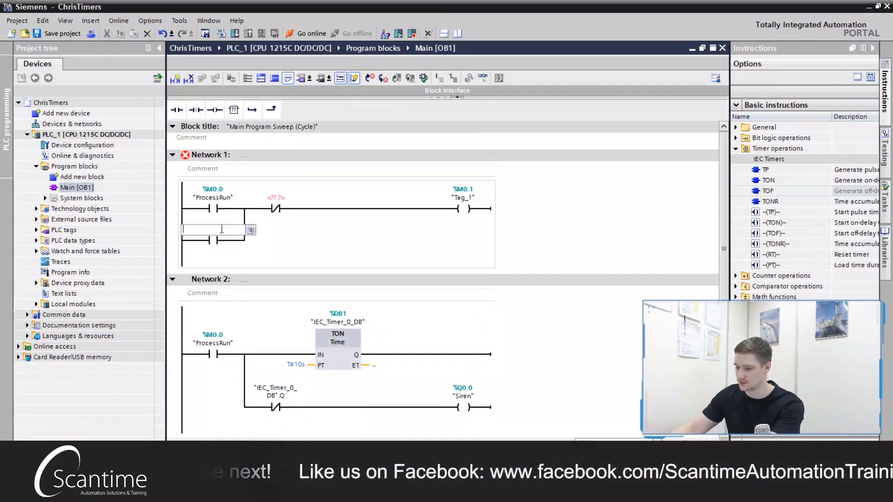
pyautogui.write('%M0.1')
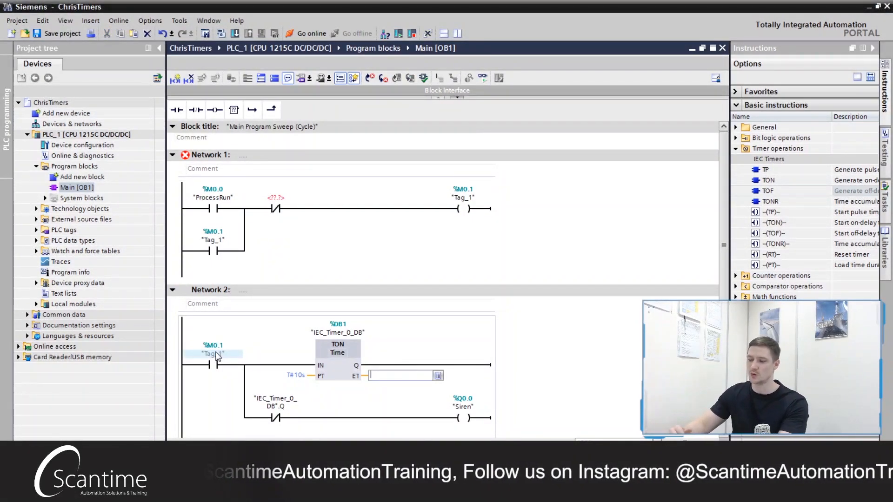
pyautogui.moveTo(213, 353)
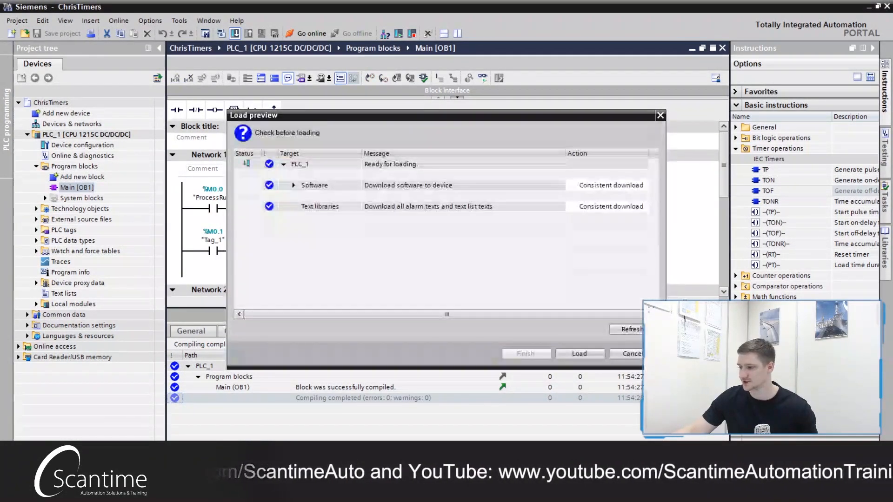
# - Load the updated program onto PLC_1, finish, and resume online monitoring
pyautogui.click(579, 354)
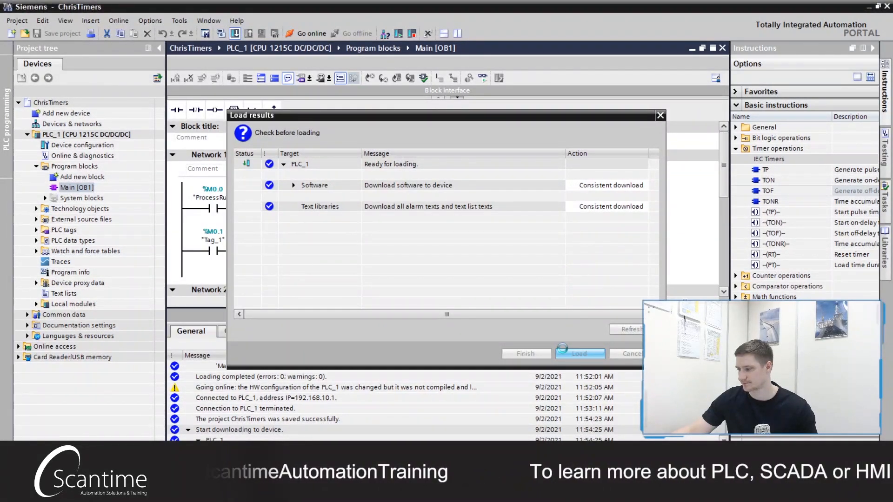
pyautogui.click(579, 354)
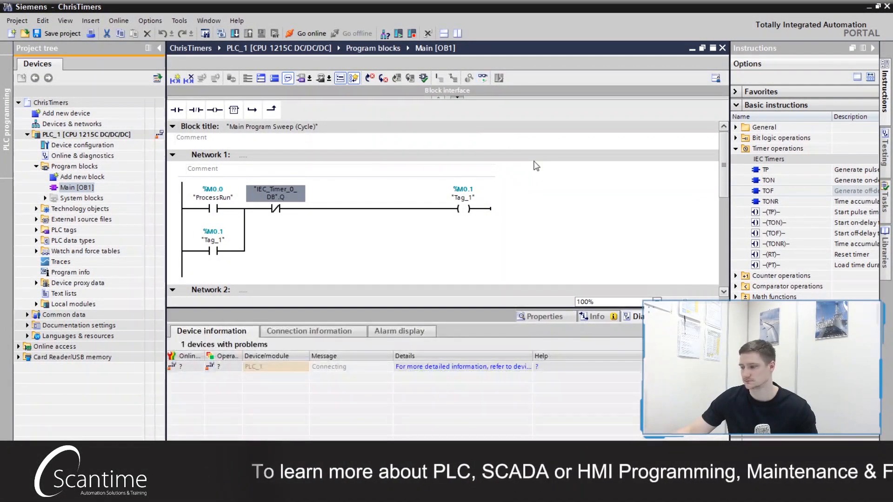
pyautogui.click(305, 33)
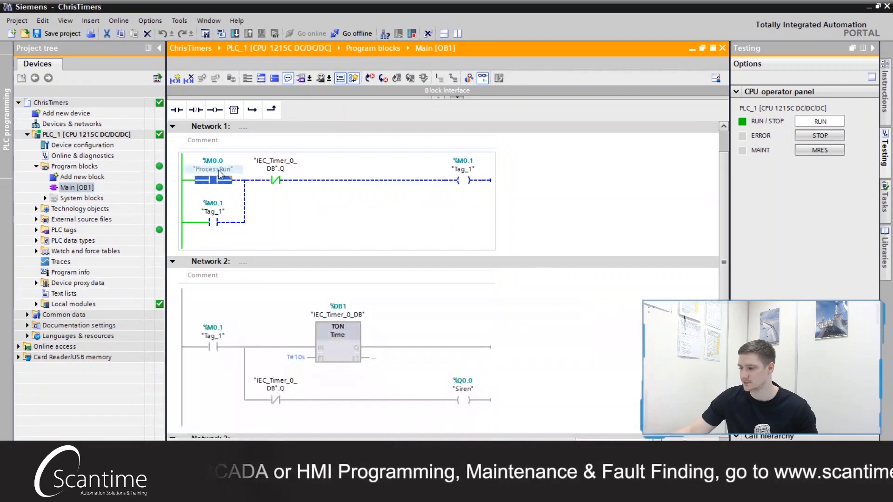
# - Open the modify options for the ProcessRun contact while monitoring
pyautogui.rightClick(212, 179)
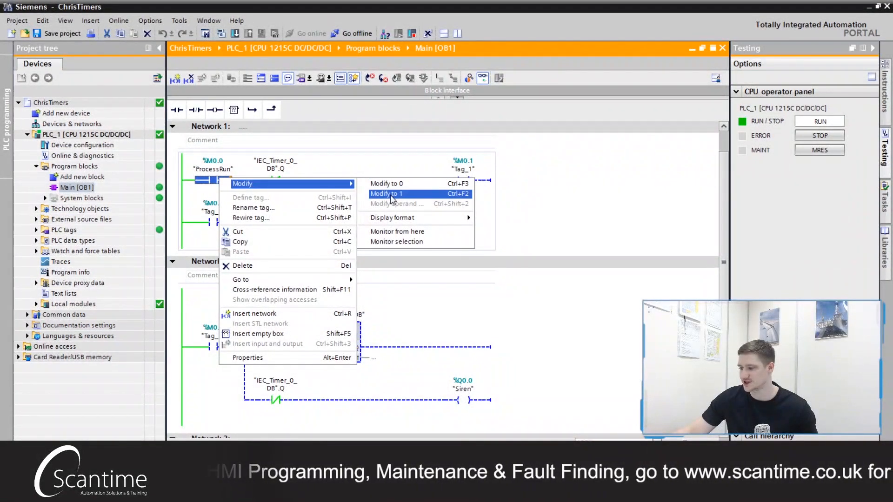
pyautogui.moveTo(386, 185)
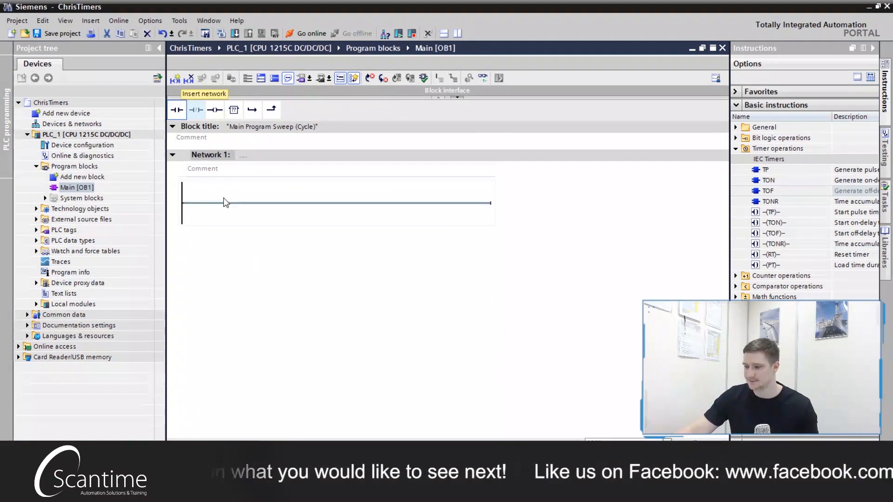
# - Add a ProcessRun falling-edge -|N|- contact, coil %M0.2, and start a parallel holding branch
pyautogui.click(177, 110)
pyautogui.write('"ProcessRun"')
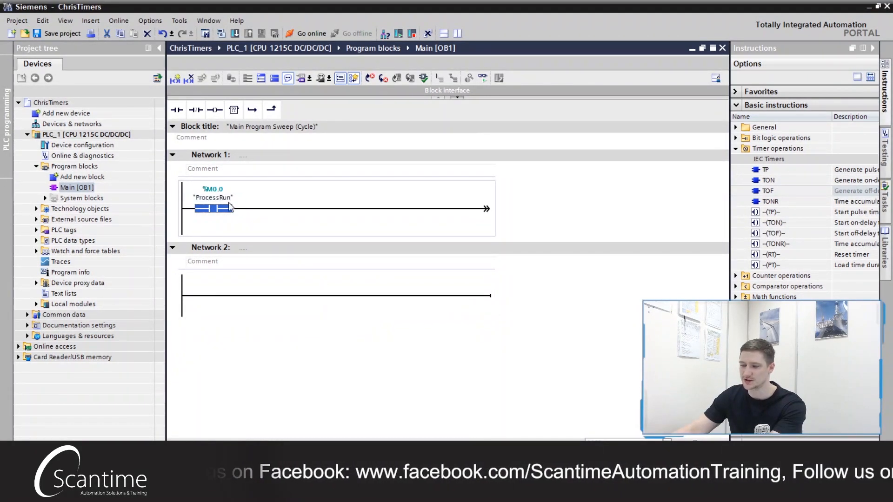
pyautogui.click(229, 209)
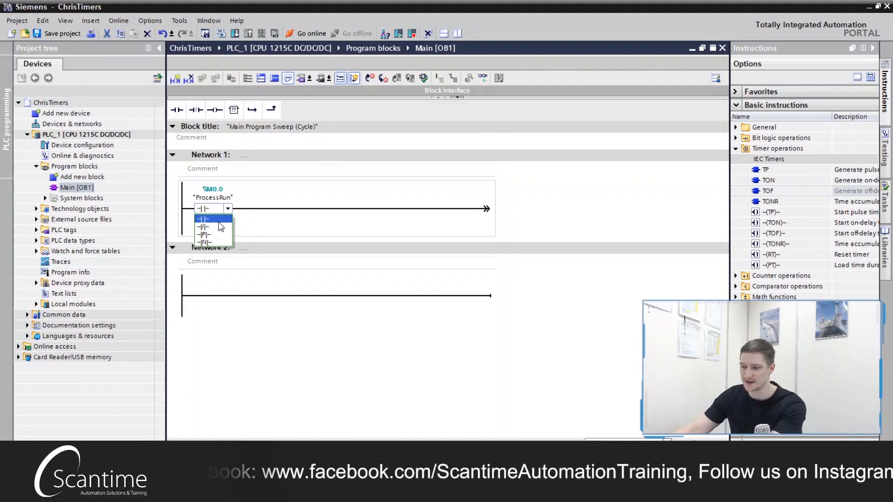
pyautogui.click(204, 242)
pyautogui.write('M0.2')
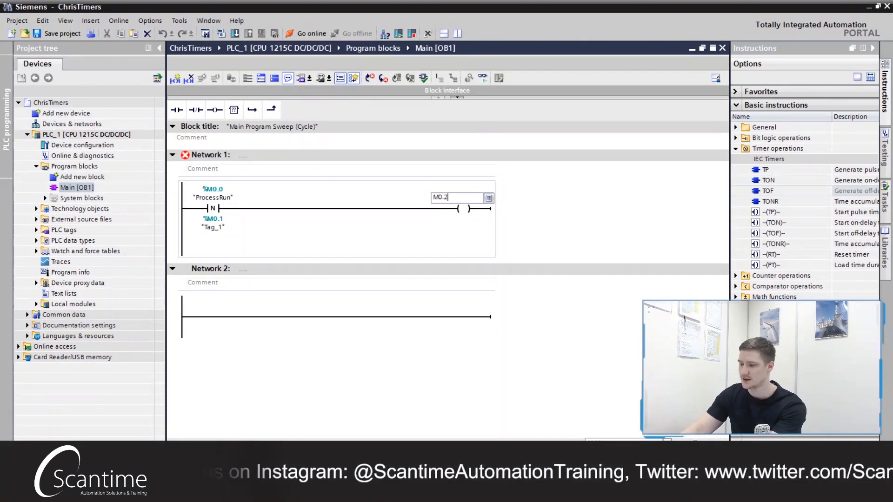
pyautogui.press('Return')
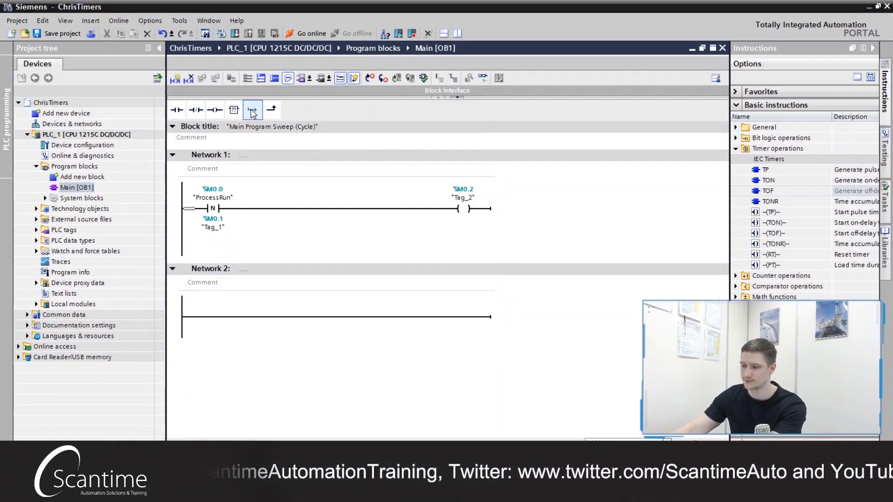
pyautogui.click(272, 110)
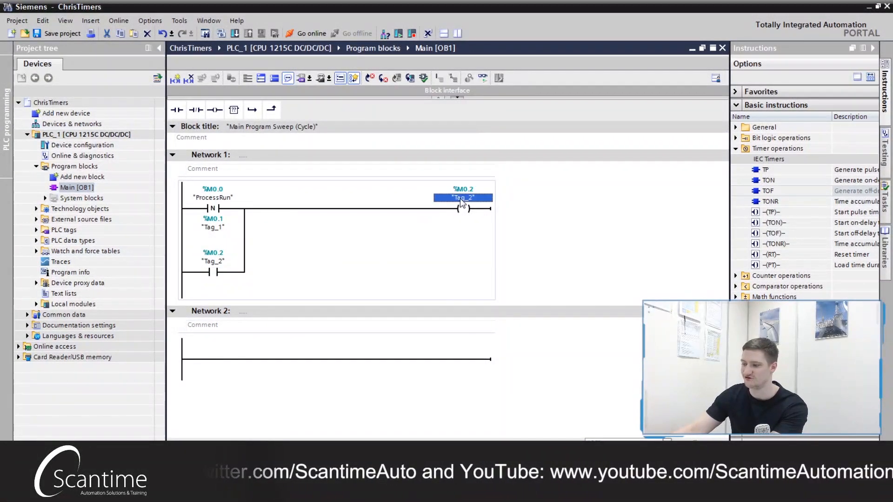
# - Rename tag Tag_2 (%M0.2) to 'Process Off'
pyautogui.rightClick(462, 198)
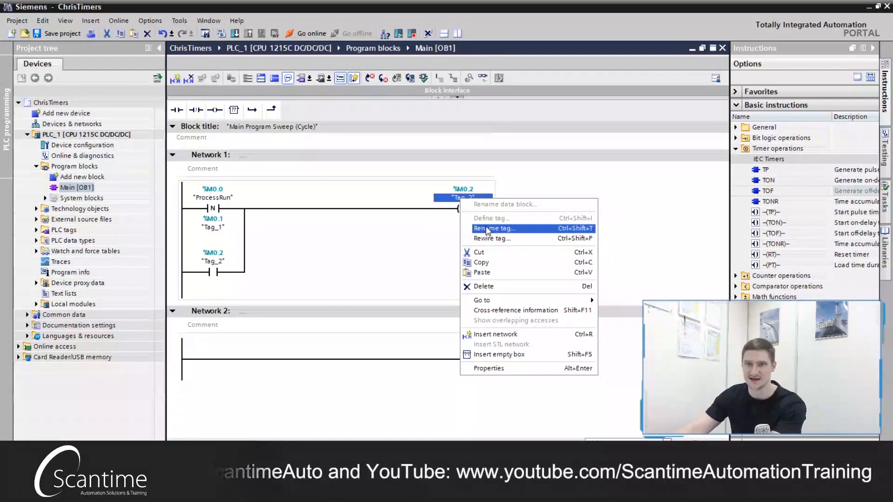
pyautogui.click(493, 228)
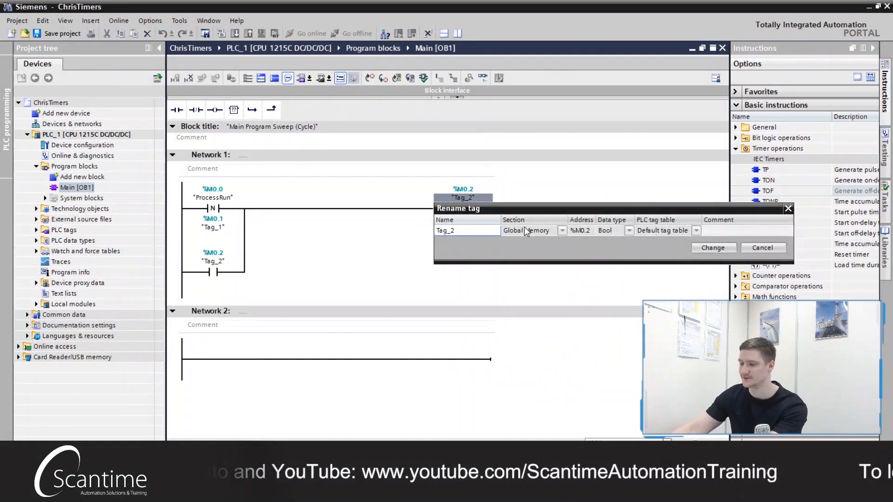
pyautogui.write('Process')
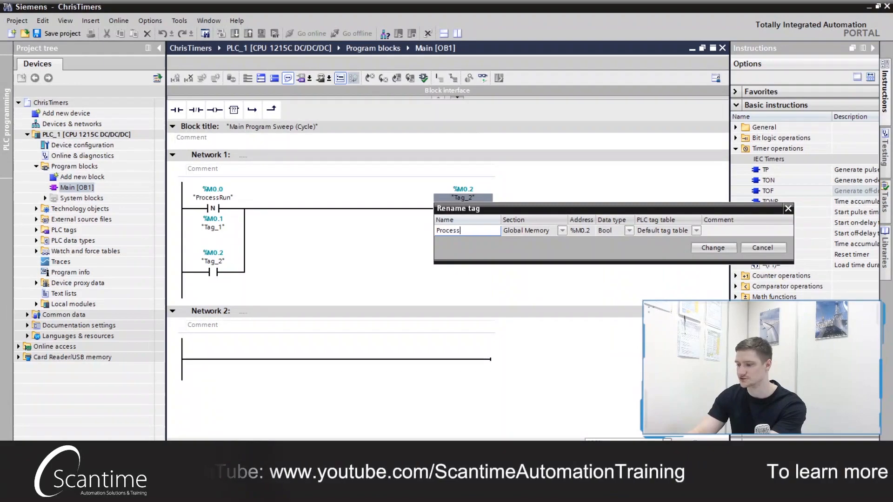
pyautogui.write('OFf')
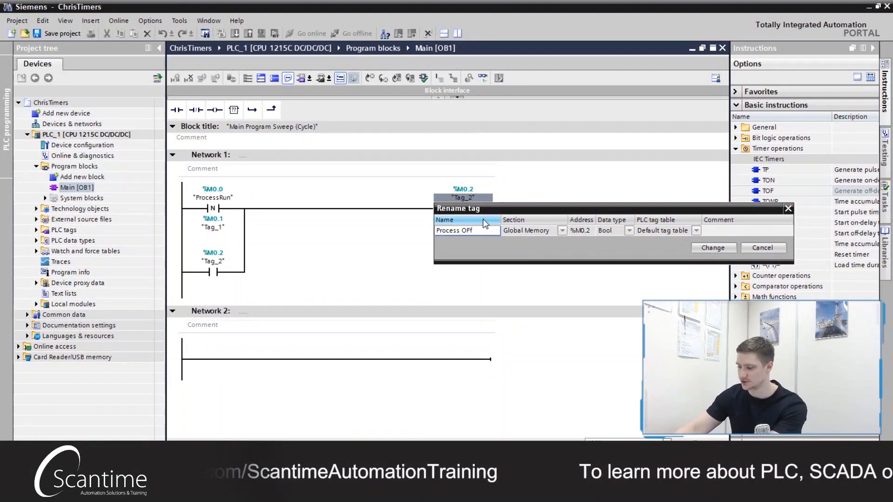
pyautogui.click(713, 247)
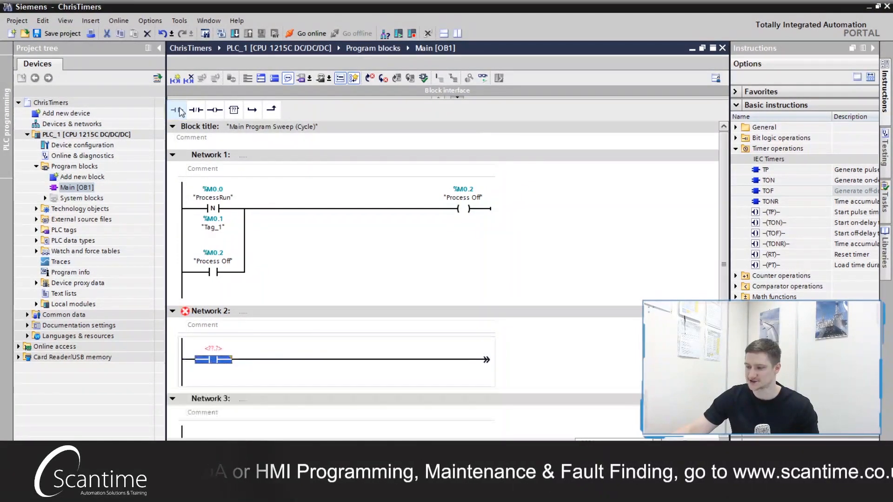
# - Add a Network 2 coil, rename Siren to 'Extraction Fan', and branch under ProcessRun
pyautogui.click(213, 348)
pyautogui.write('%M0.0')
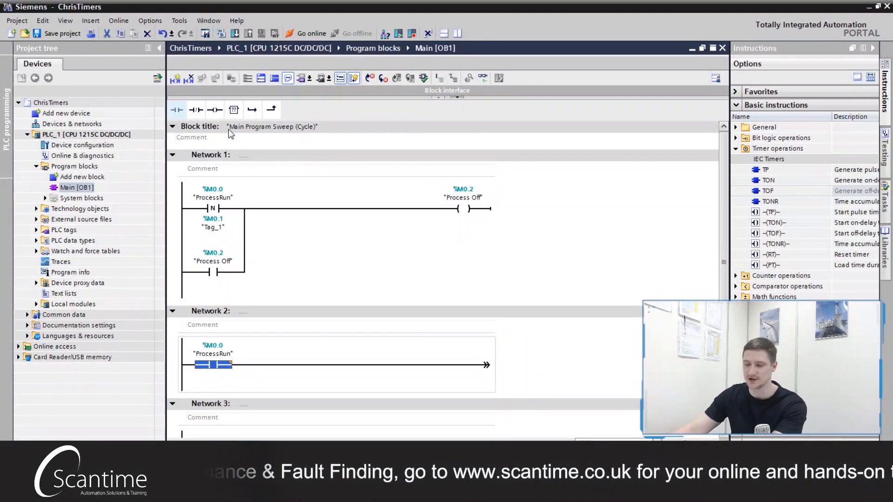
pyautogui.click(215, 109)
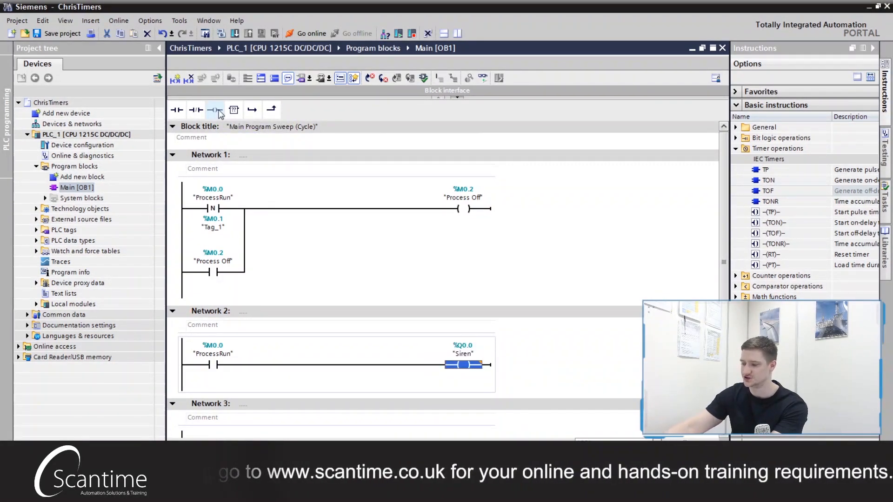
pyautogui.rightClick(463, 364)
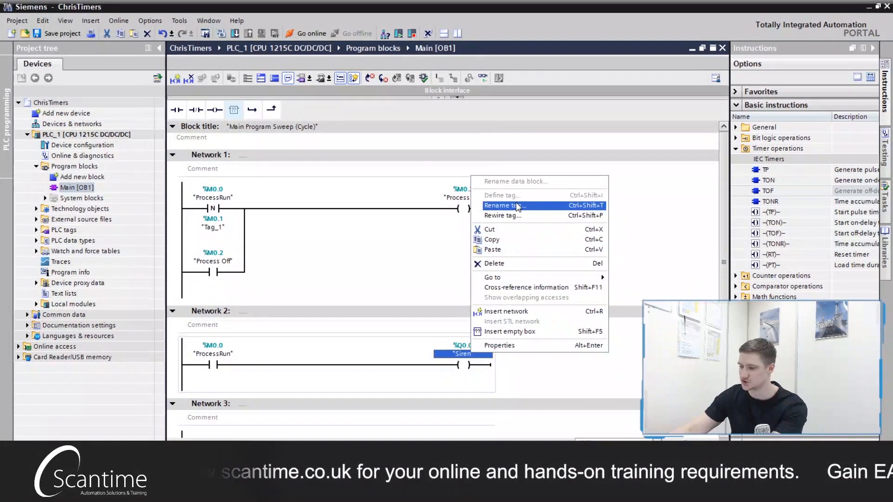
pyautogui.click(504, 205)
pyautogui.write('Extraction Fa')
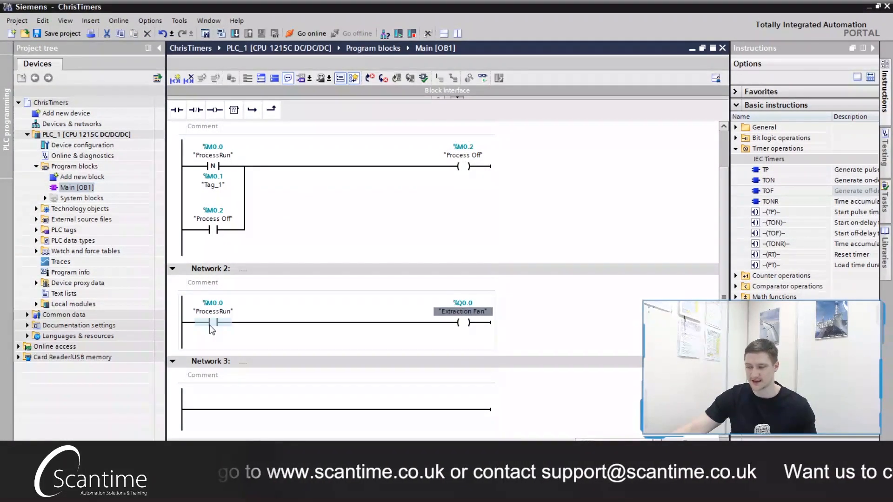
pyautogui.click(213, 322)
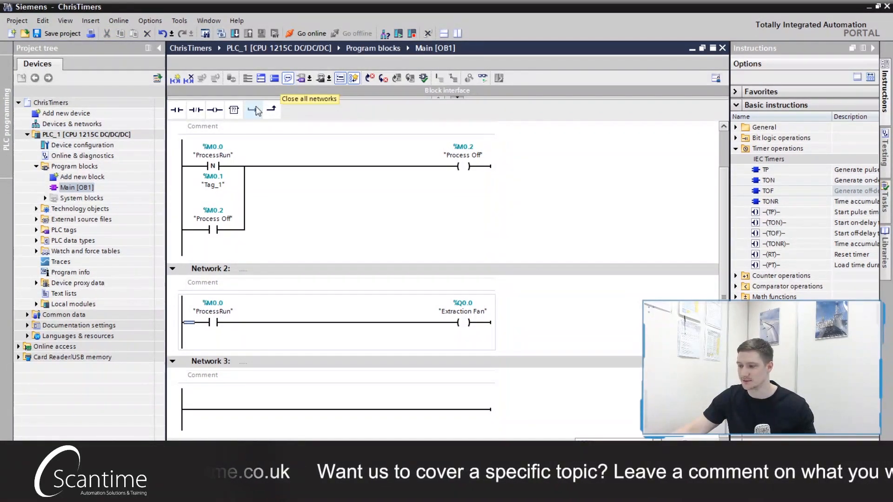
pyautogui.click(177, 109)
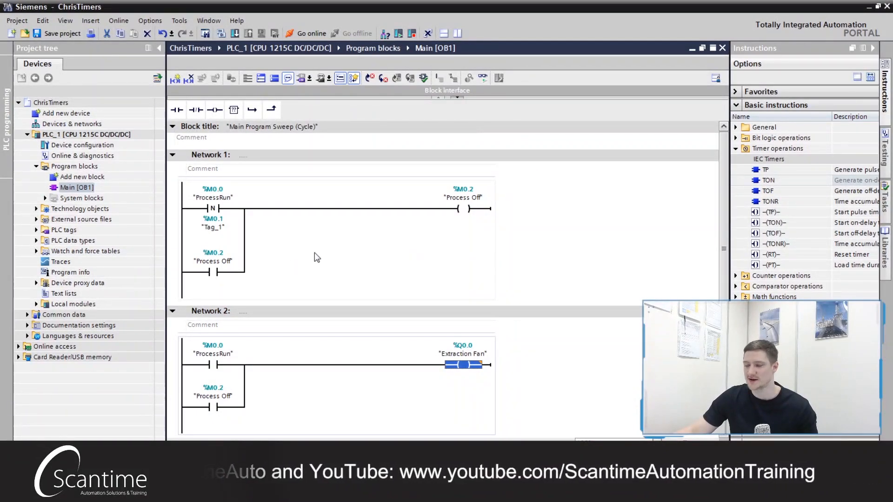
pyautogui.moveTo(422, 173)
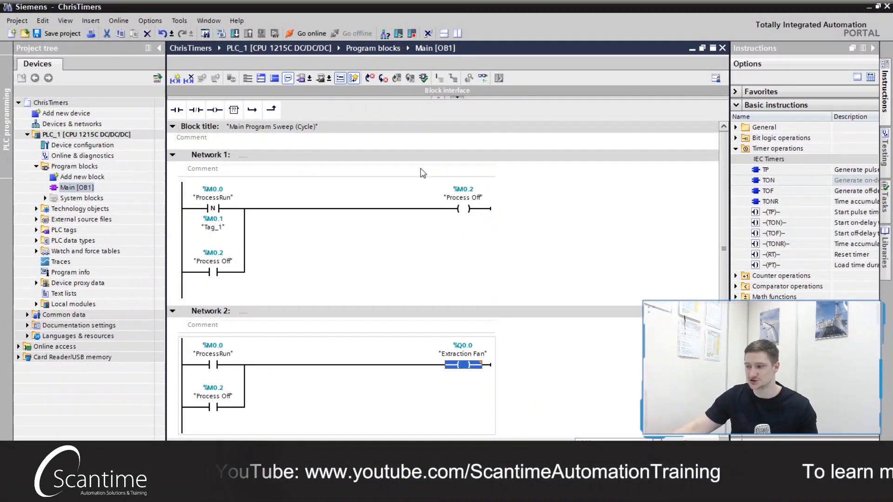
# - Insert a TON timer on the Network 1 branch with its instance DB and PT 10 s
pyautogui.click(464, 208)
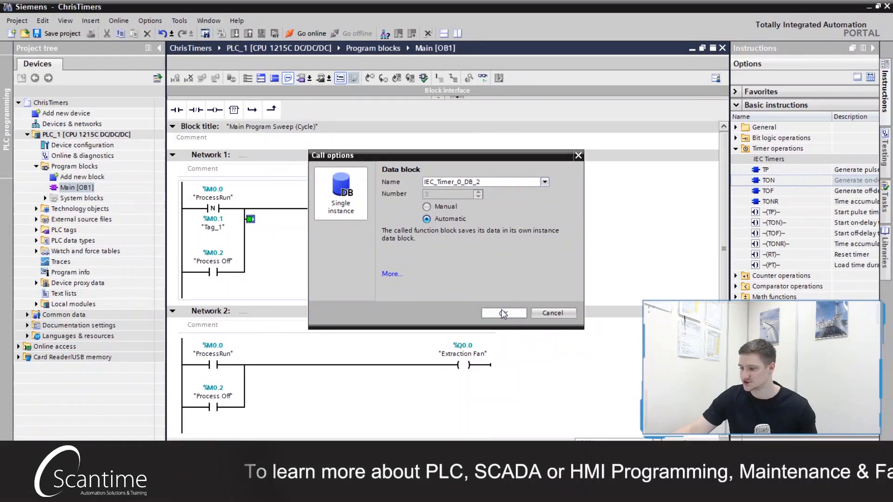
pyautogui.click(503, 313)
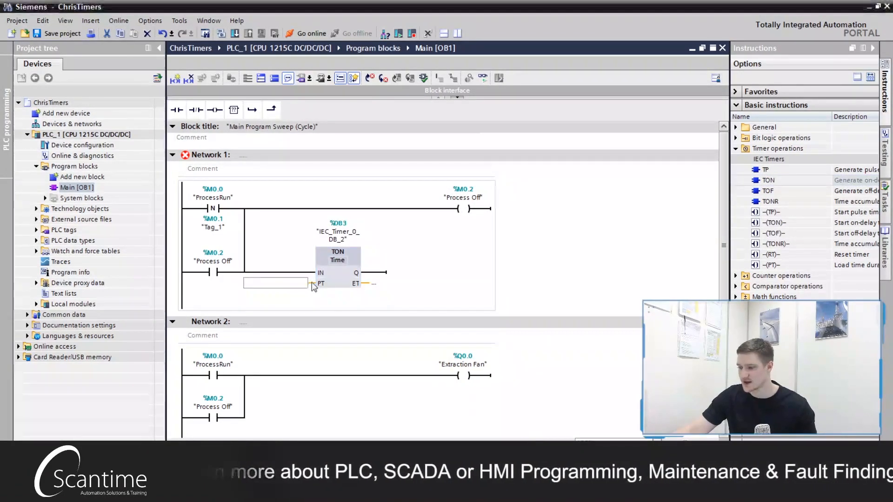
pyautogui.write('10s')
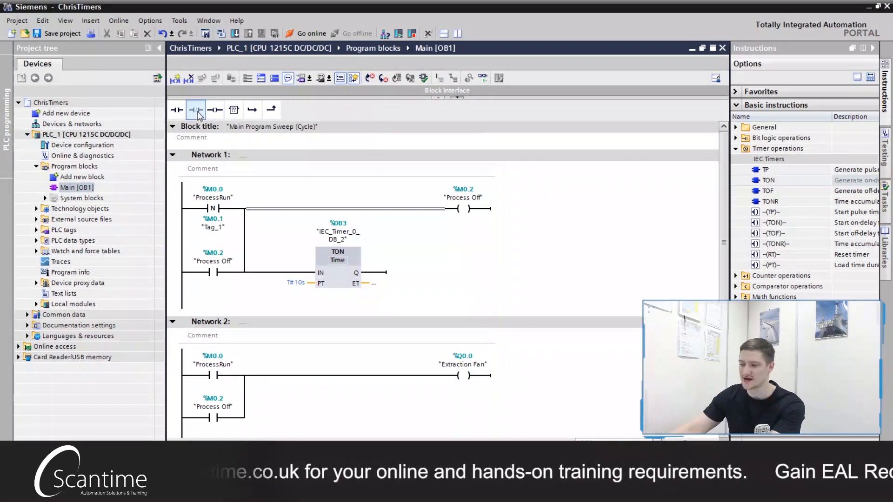
# - Add a normally closed IEC_Timer_0_DB_2.Q contact after the edge contact
pyautogui.click(195, 110)
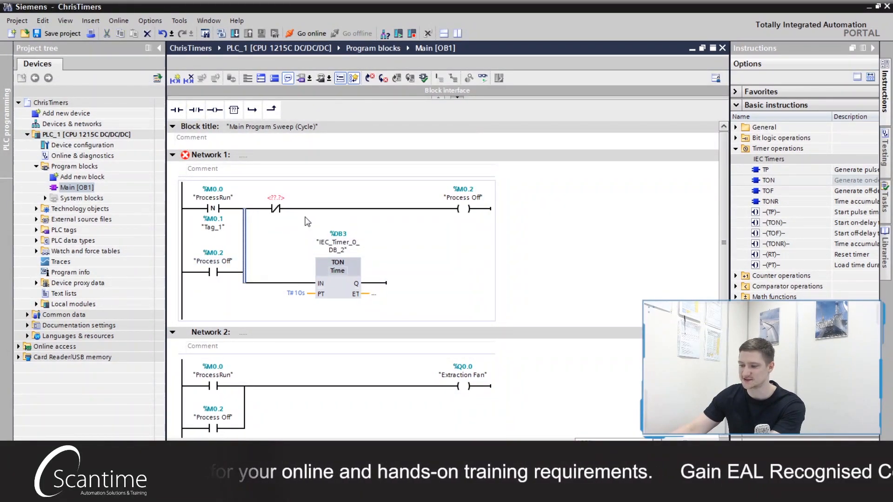
pyautogui.click(274, 208)
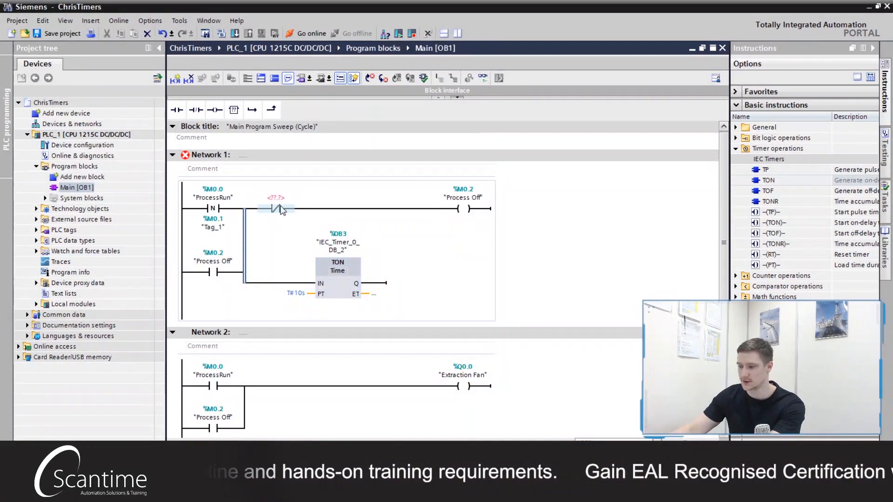
pyautogui.click(275, 198)
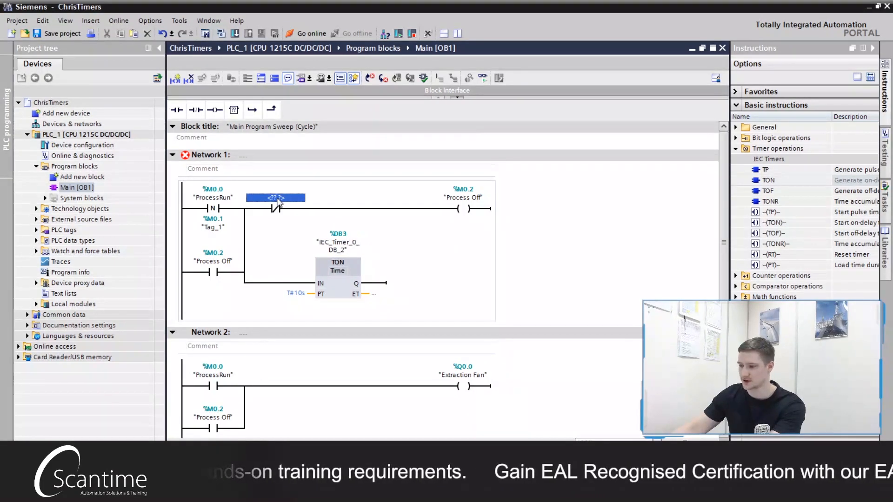
pyautogui.click(277, 198)
pyautogui.write('"IEC_Timer_0_DB_2".Q')
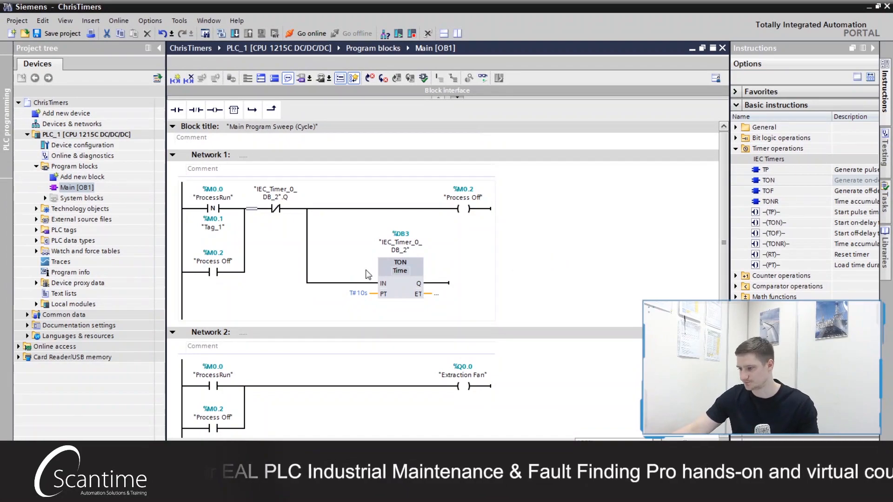
pyautogui.moveTo(420, 334)
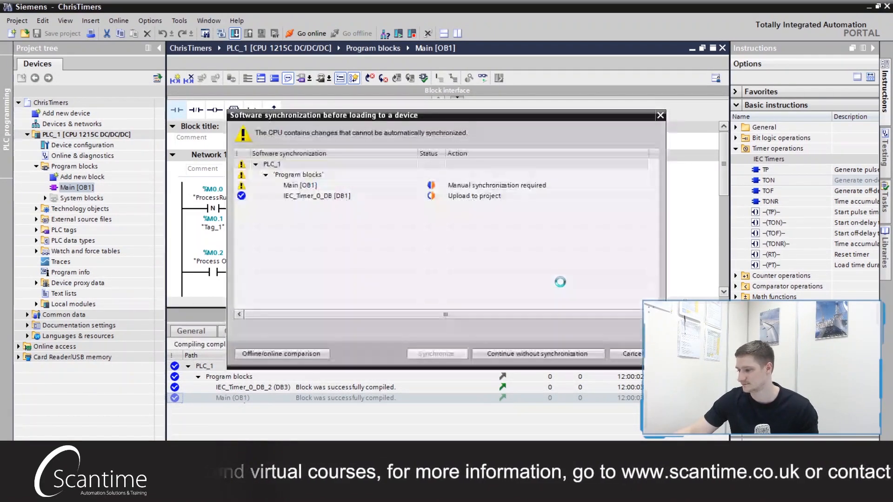
# - Load the updated program to PLC_1 without synchronization and finish the download
pyautogui.click(536, 353)
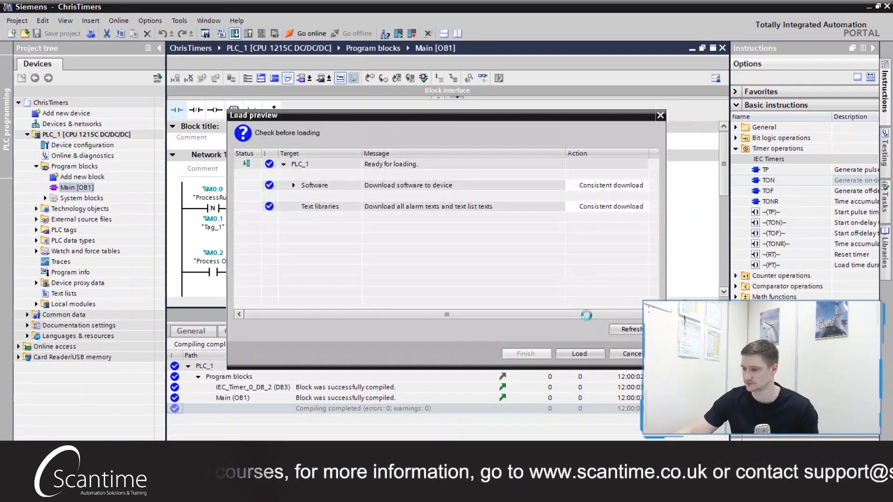
pyautogui.click(580, 354)
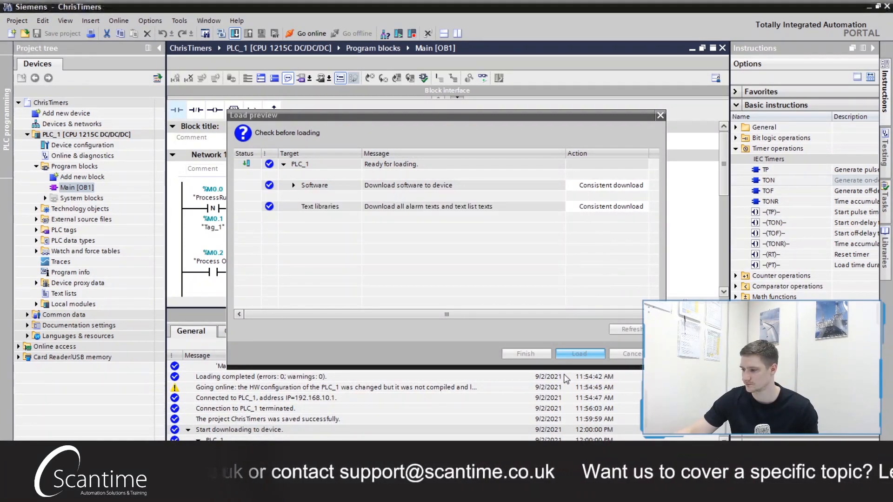
pyautogui.click(579, 353)
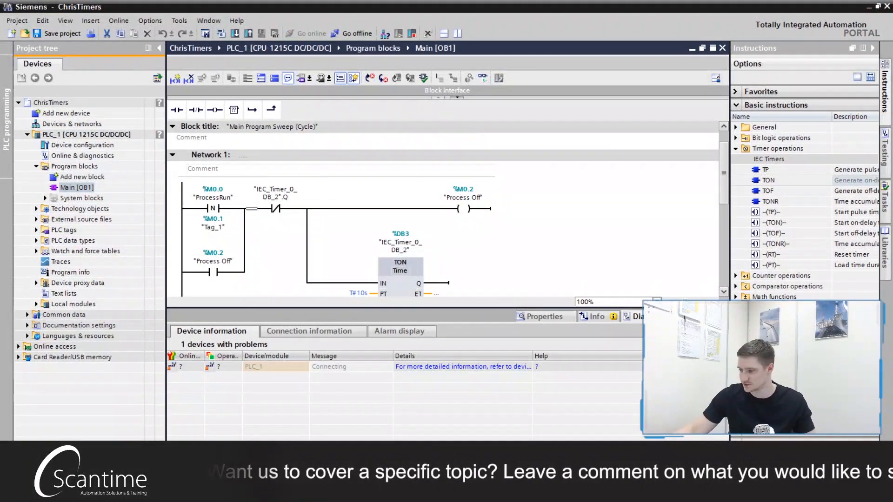
# - Enable live monitoring of Main [OB1] and modify the ProcessRun contact to 1
pyautogui.click(310, 33)
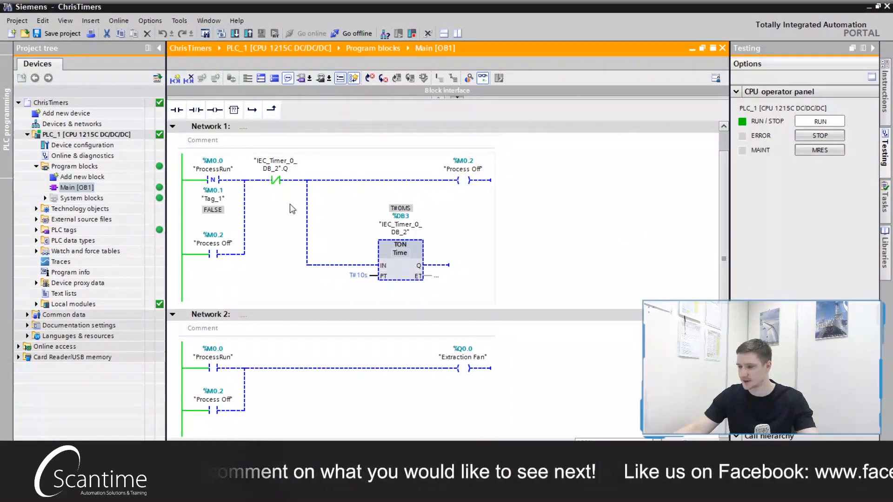
pyautogui.moveTo(216, 379)
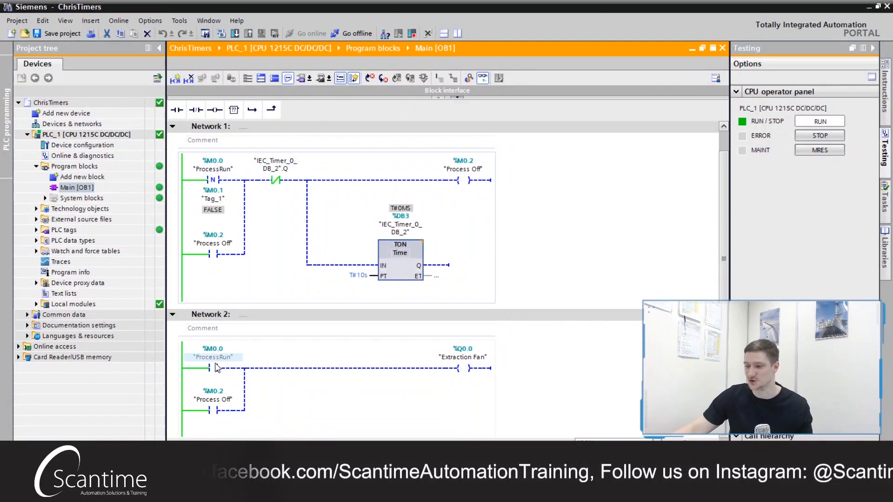
pyautogui.rightClick(213, 179)
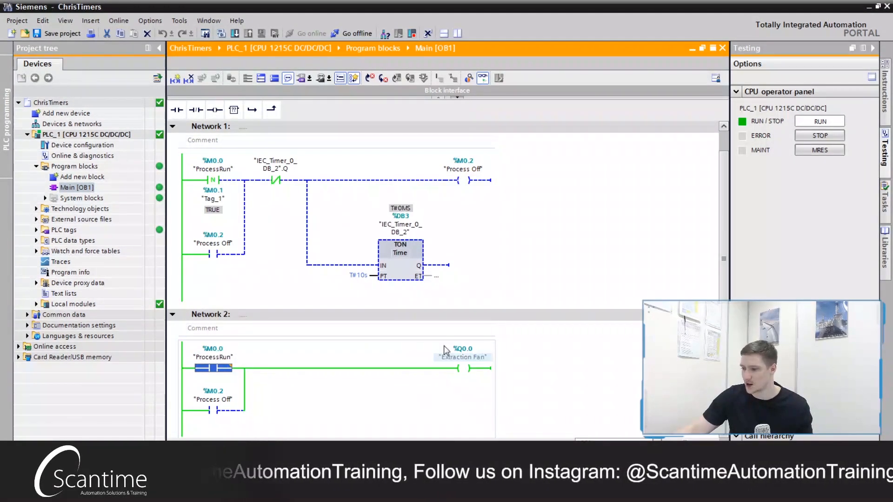
pyautogui.moveTo(462, 368)
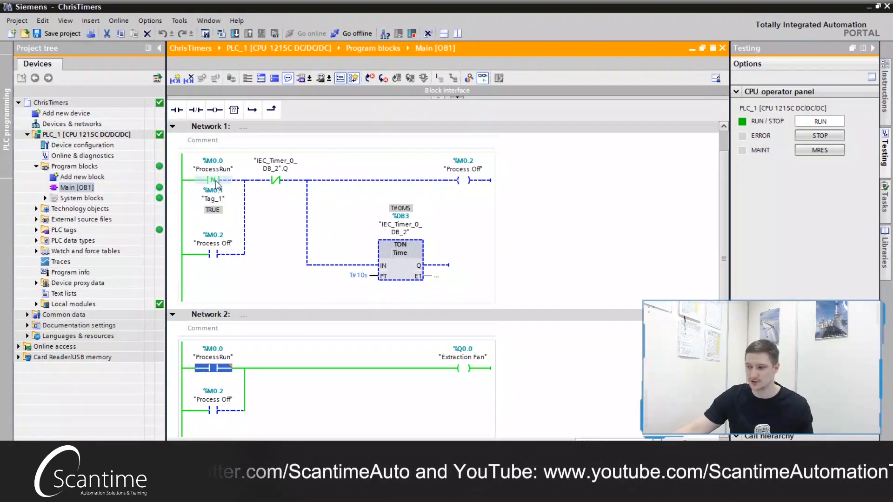
pyautogui.click(213, 180)
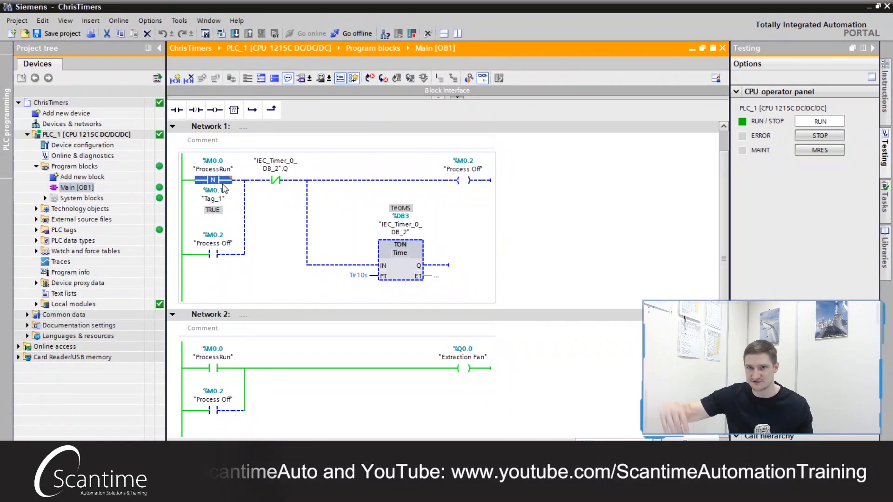
pyautogui.click(213, 199)
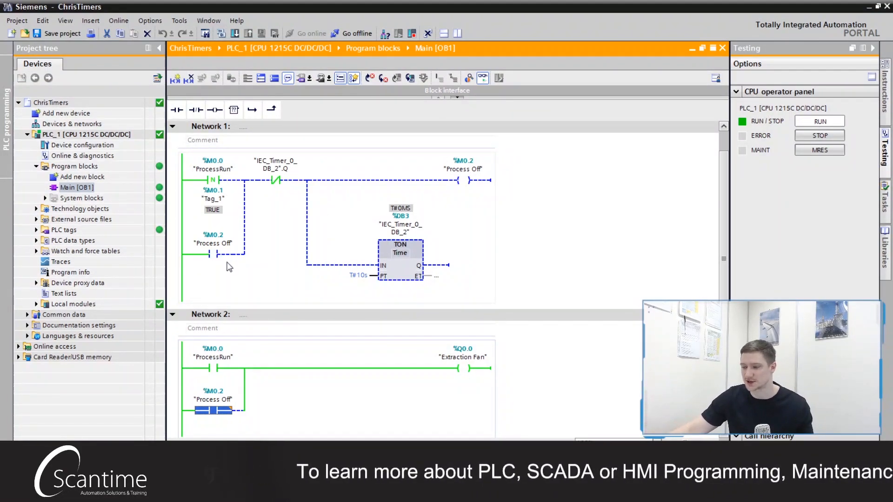
# - Modify ProcessRun to 0, then reopen its value-changing options
pyautogui.rightClick(228, 266)
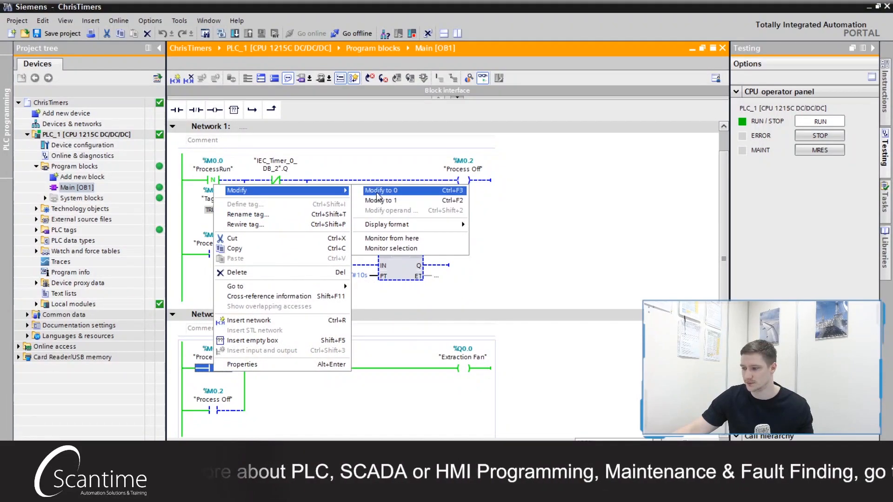
pyautogui.click(381, 190)
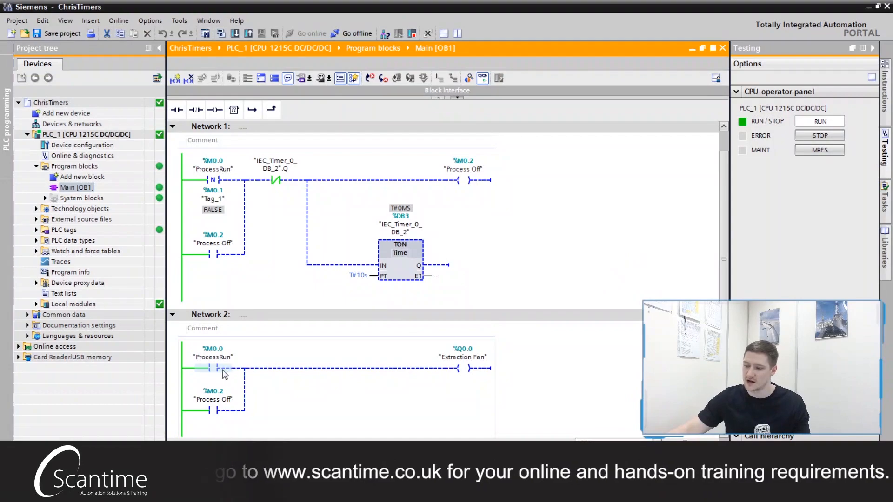
pyautogui.rightClick(222, 370)
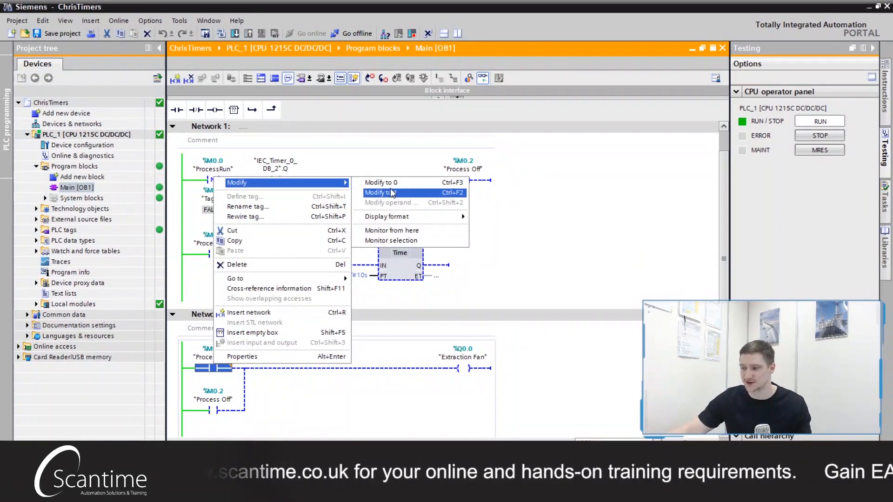